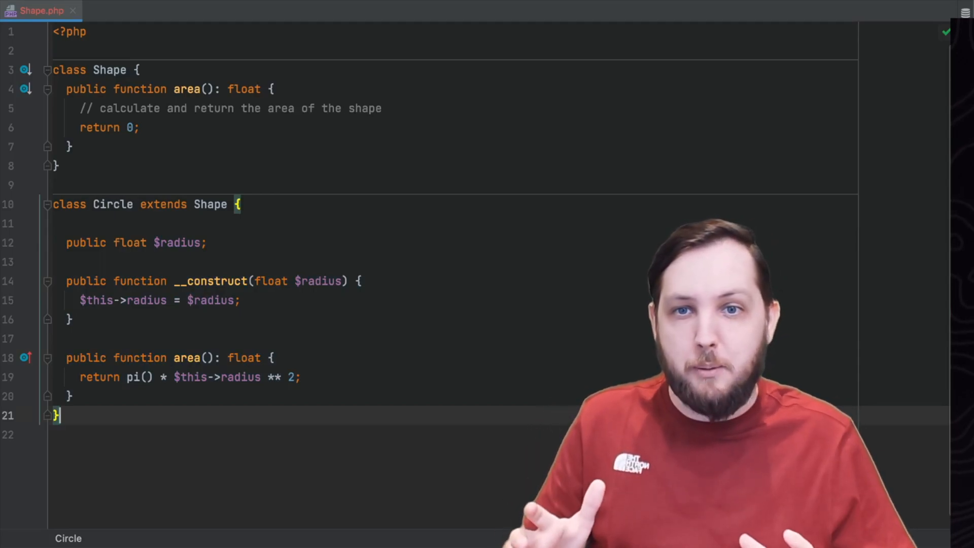
scroll(down, 3)
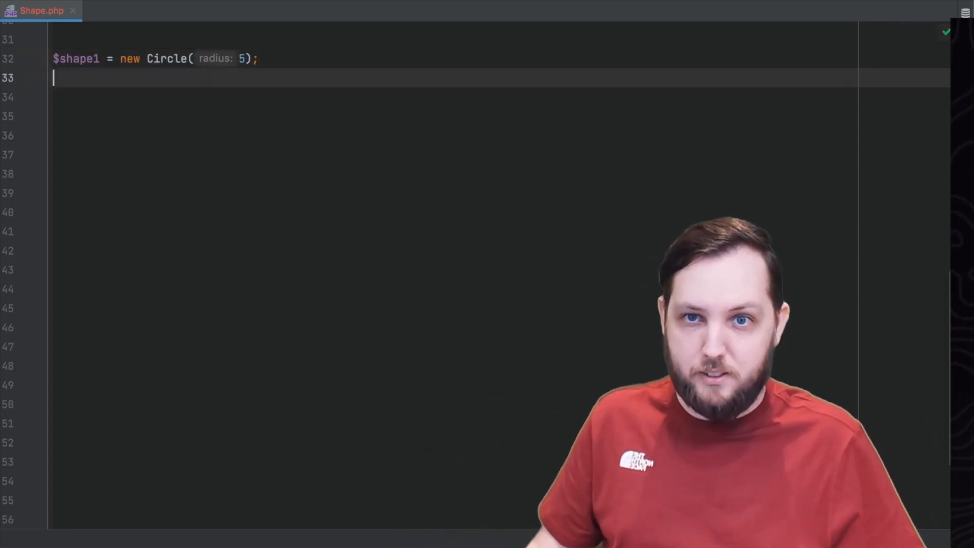
text($shape2 = new Square(10);)
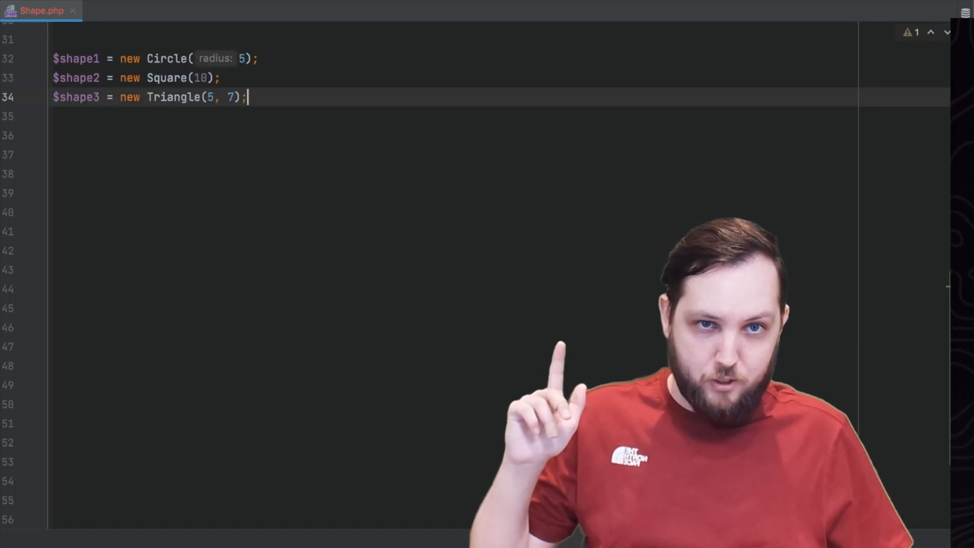
text($area = $shape1->area() + $shape2->area() + $shape3->area();)
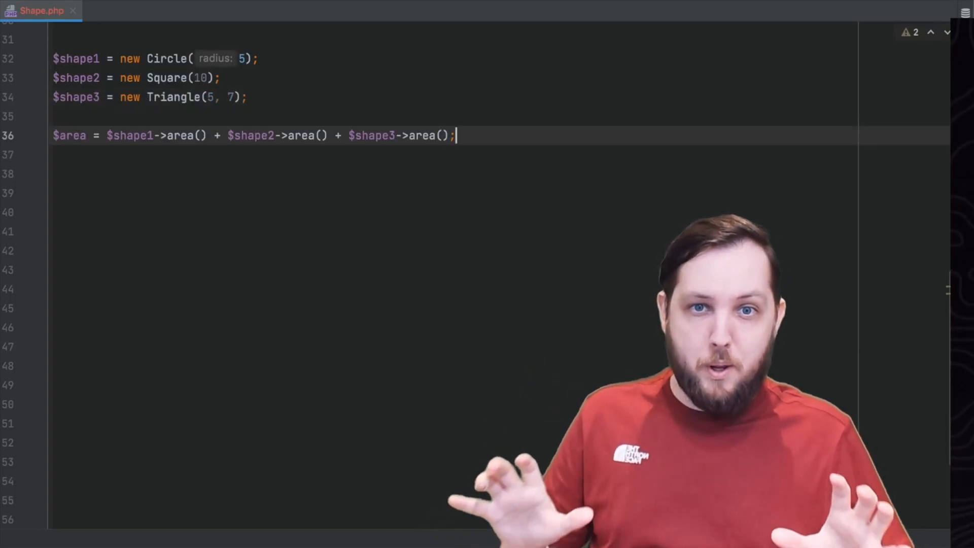